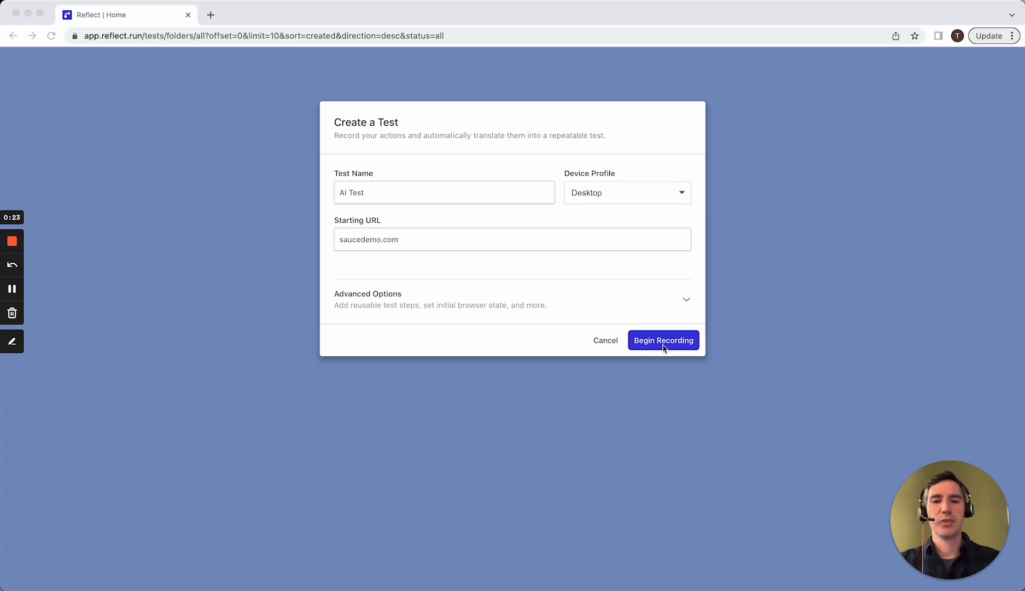
Begin recording the 'AI Test' test on saucedemo.com.
{"action": "left_click", "coordinate": [662, 340]}
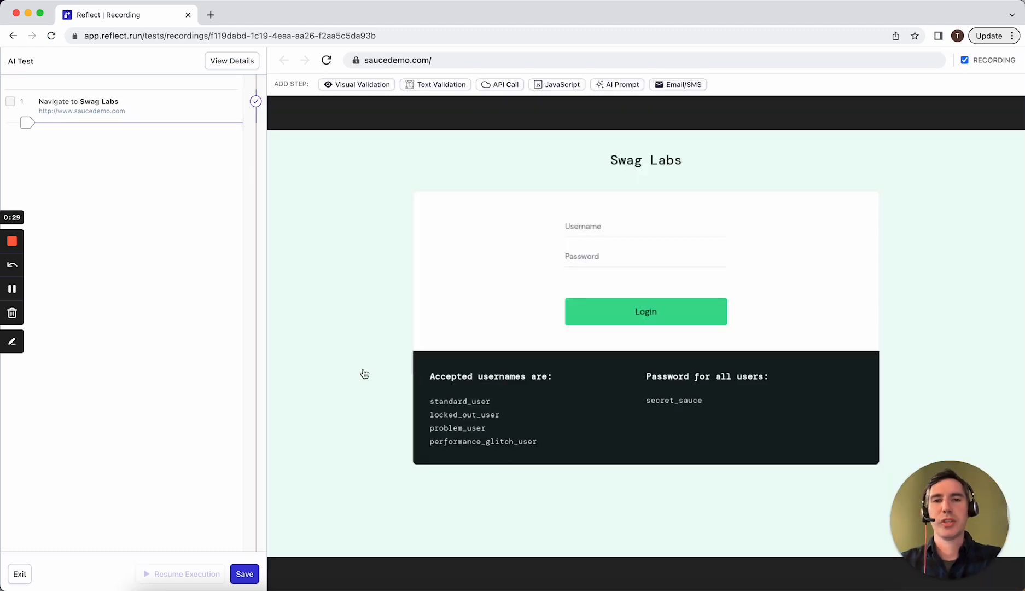
{"action": "mouse_move", "coordinate": [368, 141]}
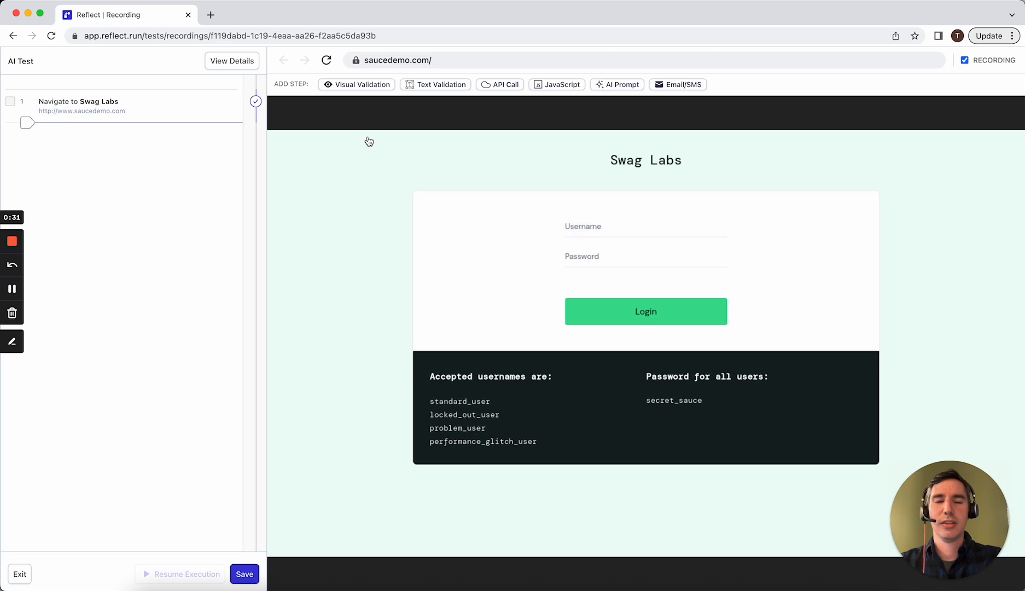
{"action": "mouse_move", "coordinate": [348, 198]}
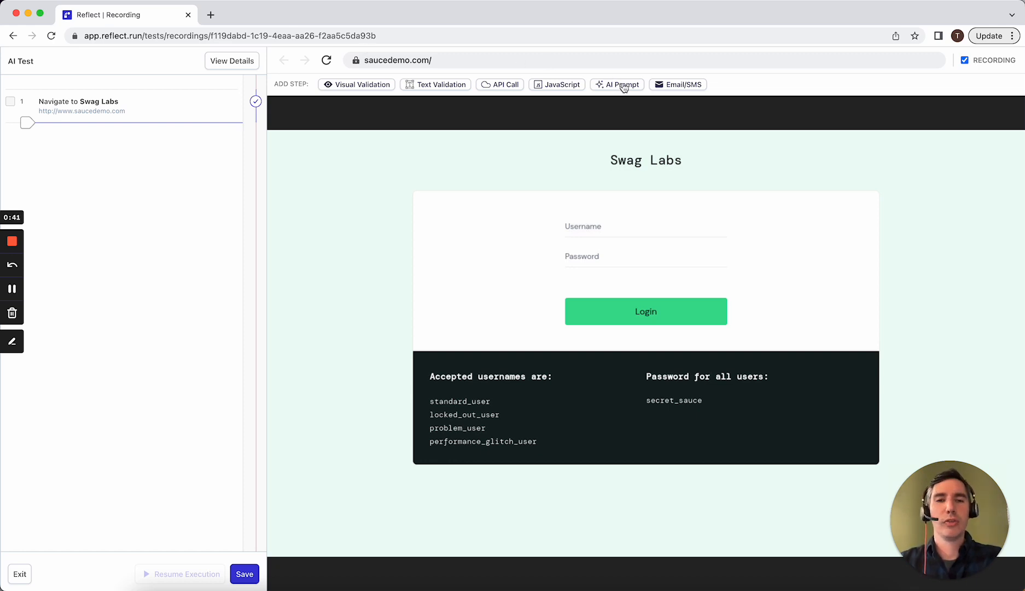
Create and run the AI prompt step 'Click on the Login button'.
{"action": "left_click", "coordinate": [616, 84]}
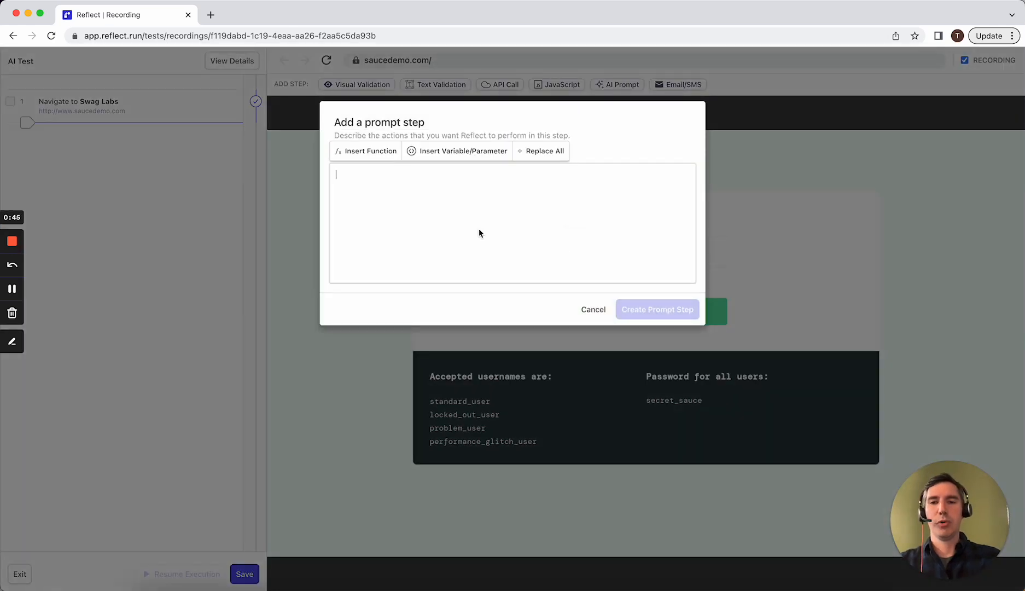
{"action": "type", "text": "Click on the Login button"}
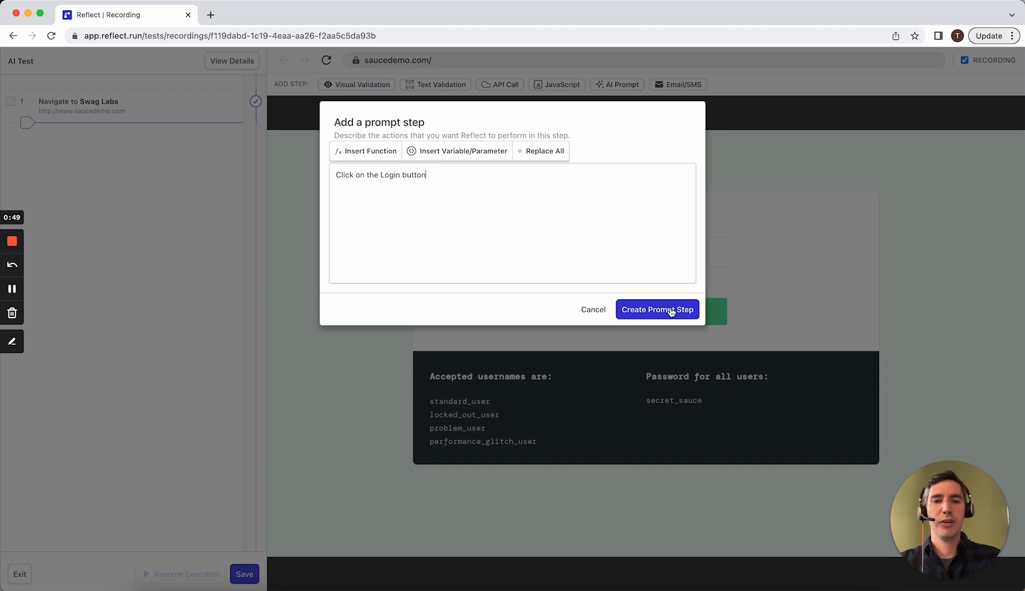
{"action": "left_click", "coordinate": [657, 309]}
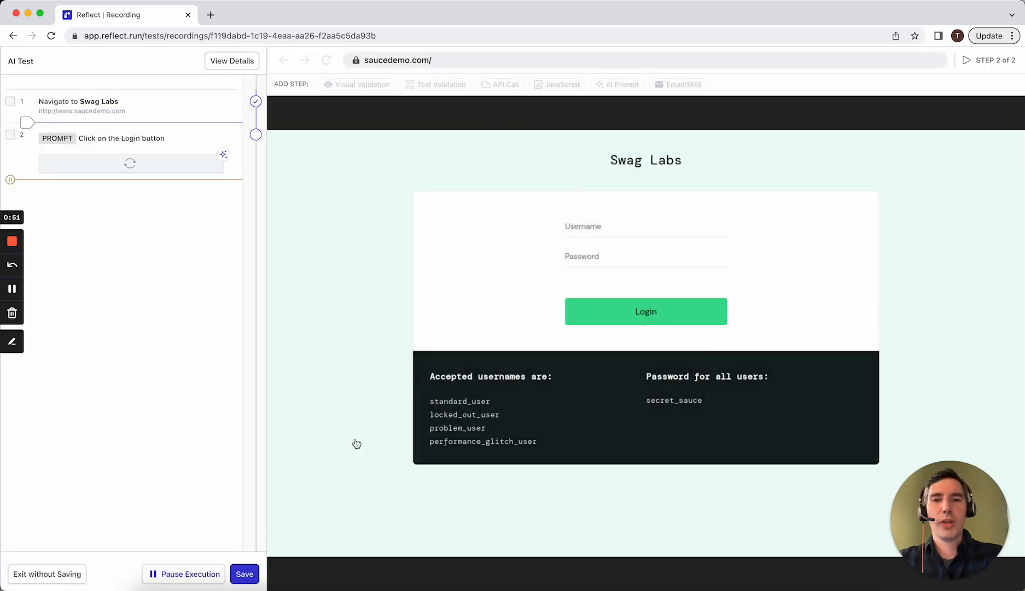
{"action": "left_click", "coordinate": [646, 312]}
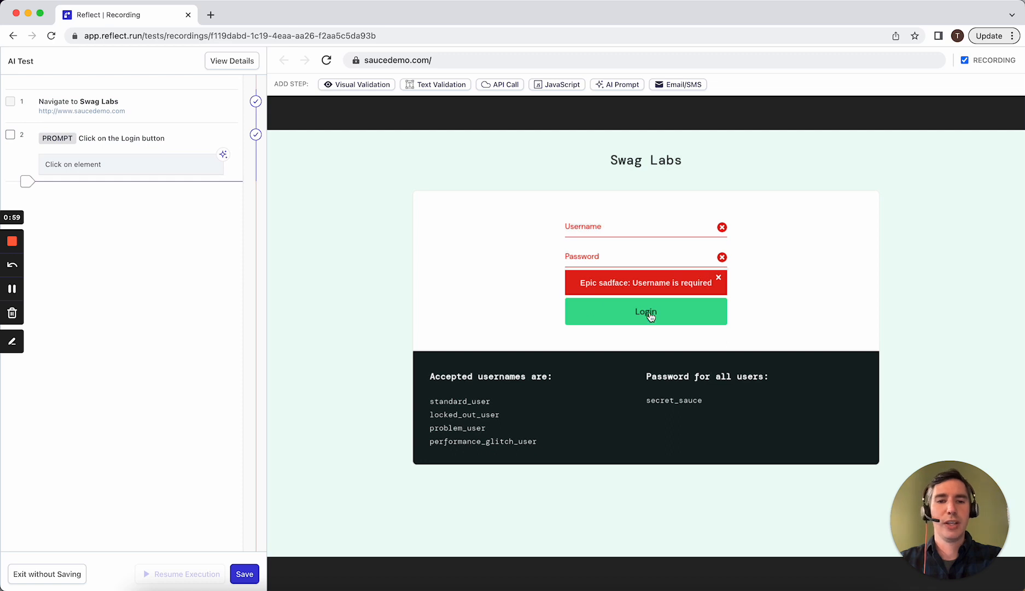
{"action": "mouse_move", "coordinate": [668, 288]}
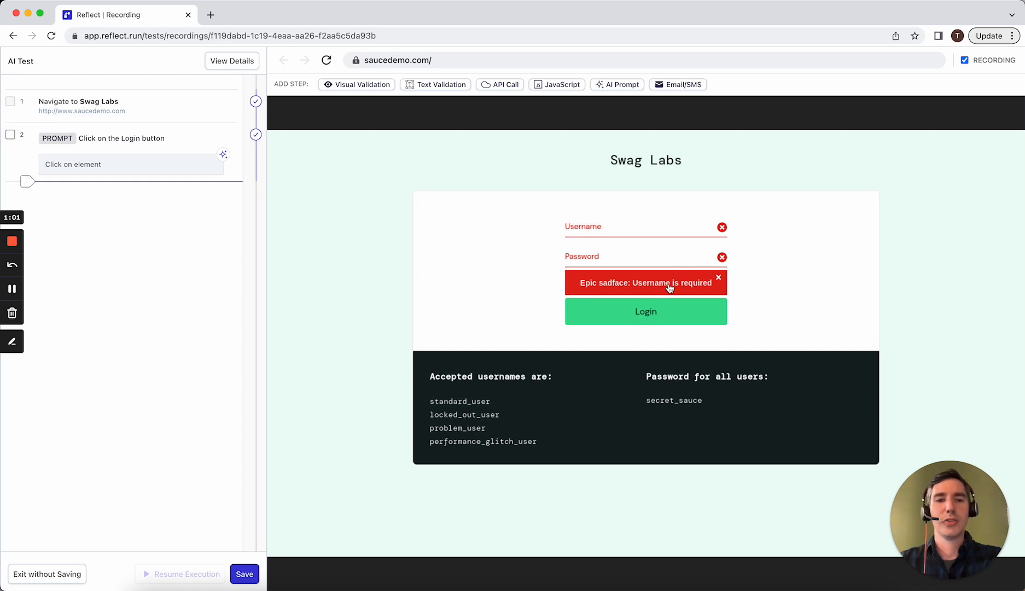
{"action": "mouse_move", "coordinate": [391, 241]}
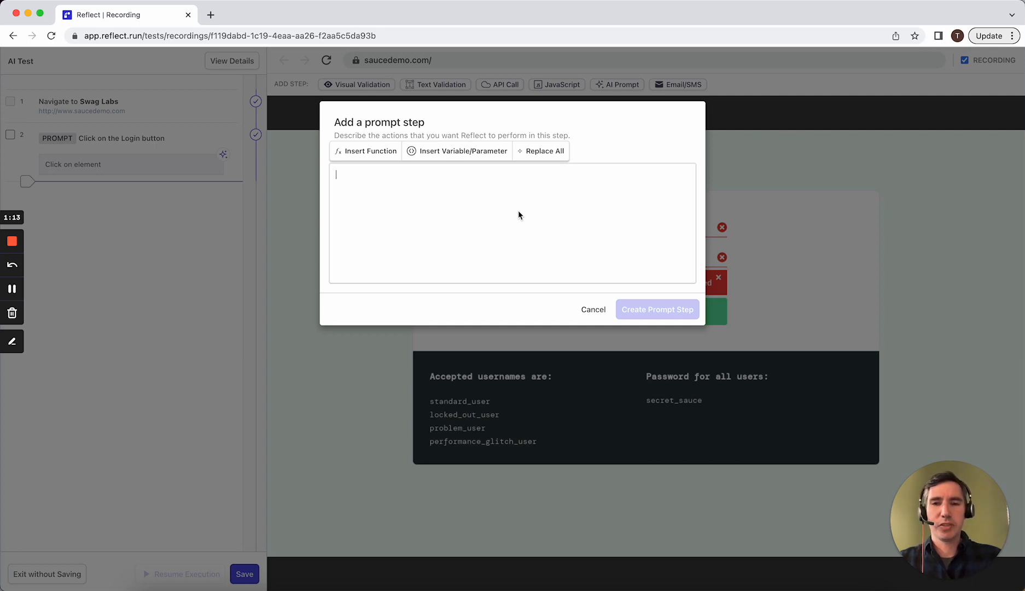
Create and run a prompt step entering a female first name beginning with O as username.
{"action": "type", "text": "Input"}
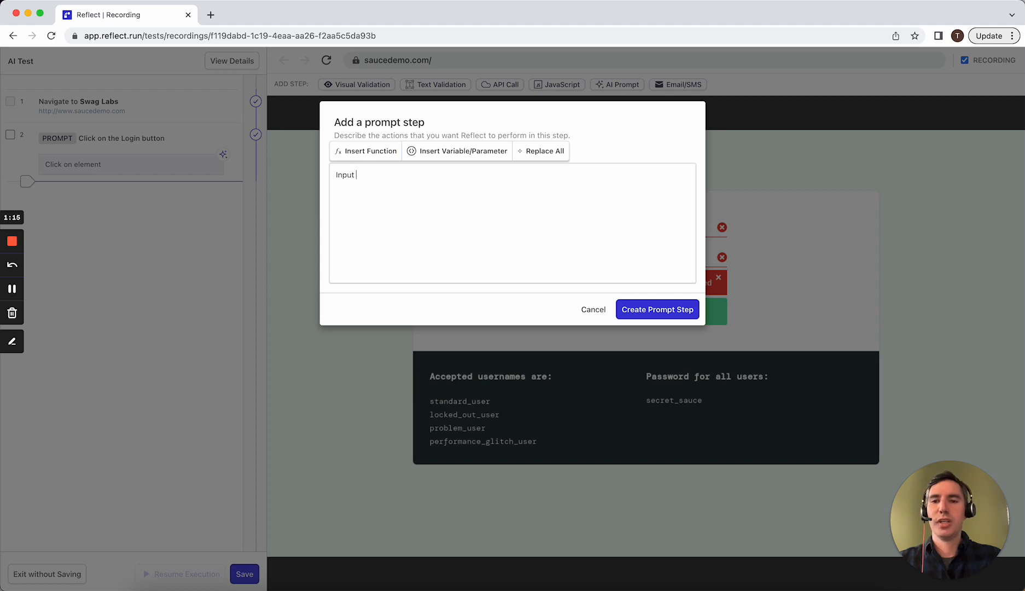
{"action": "type", "text": "In the username field, enter a female first"}
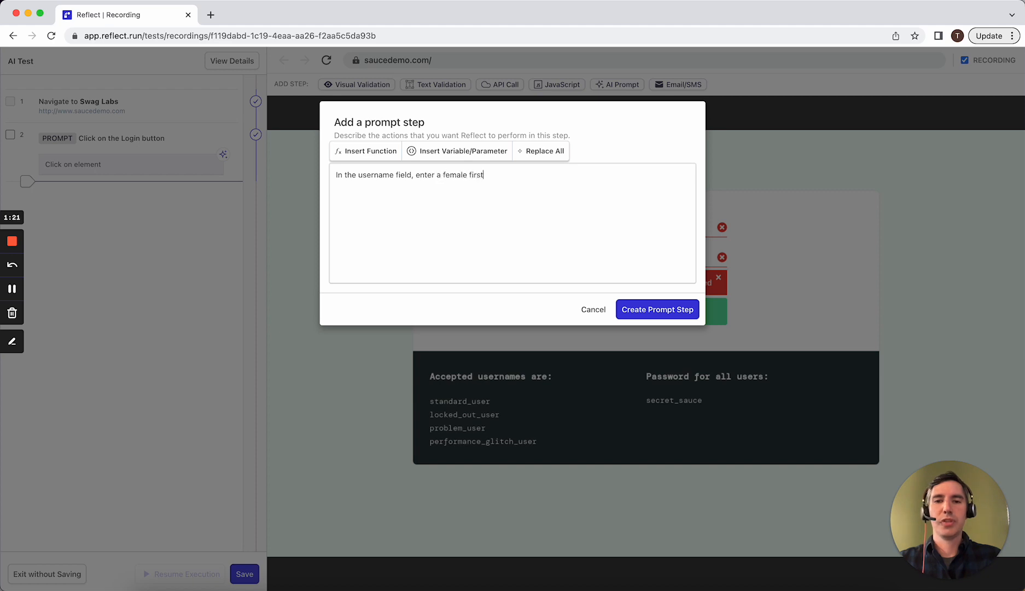
{"action": "type", "text": "name that begins with"}
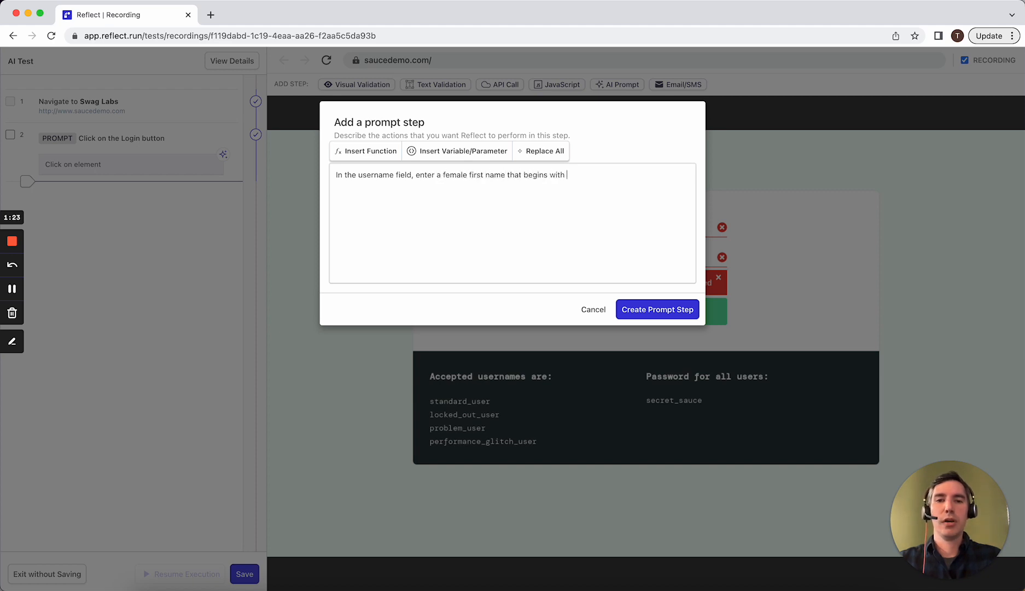
{"action": "left_click", "coordinate": [656, 309]}
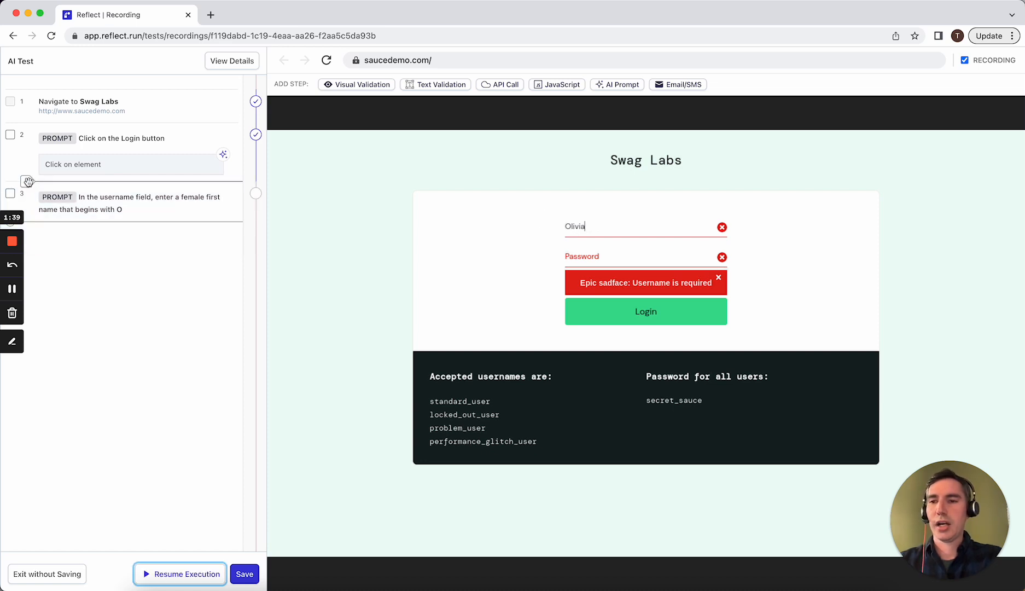
{"action": "left_click", "coordinate": [180, 574]}
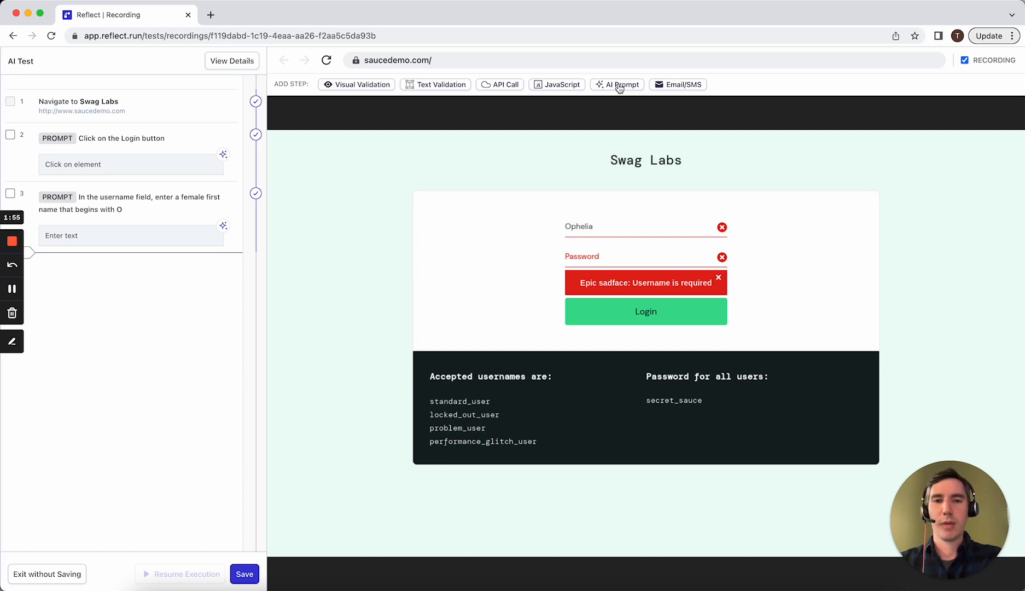
Submit the multi-line checkout prompt and confirm its twelve split steps.
{"action": "left_click", "coordinate": [617, 84]}
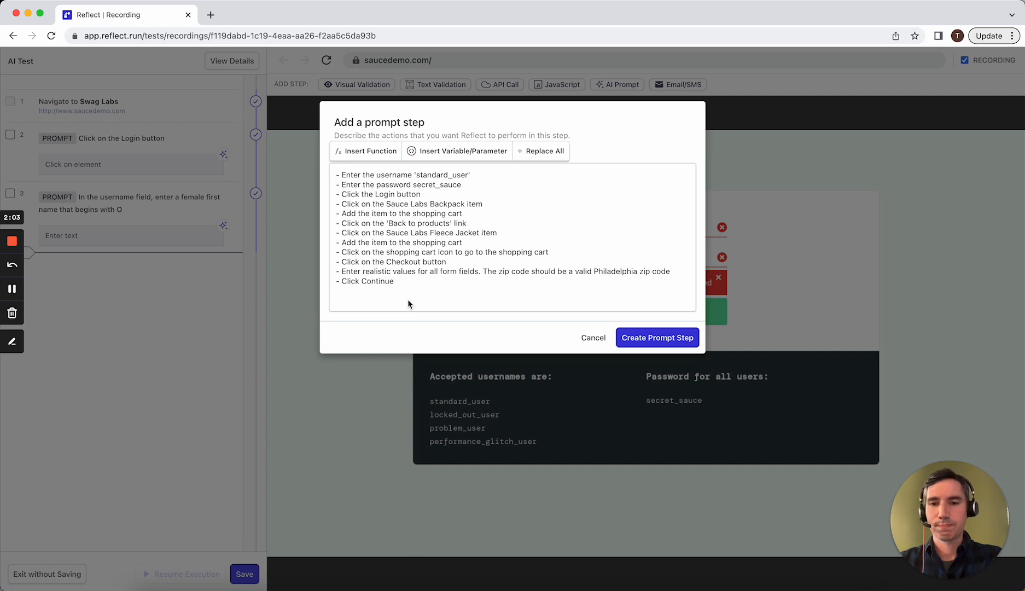
{"action": "left_click", "coordinate": [657, 337]}
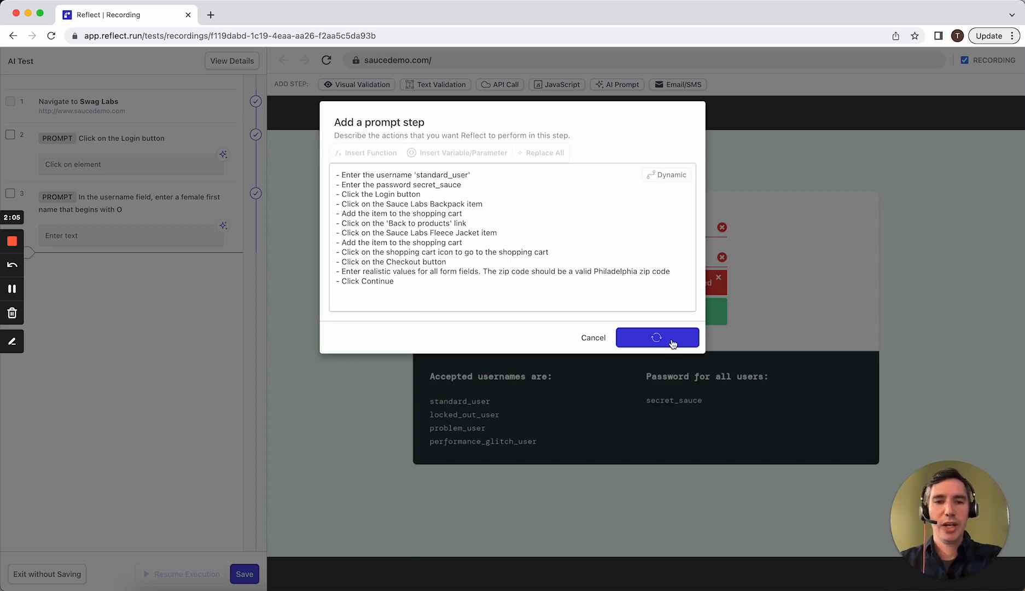
{"action": "left_click", "coordinate": [657, 338]}
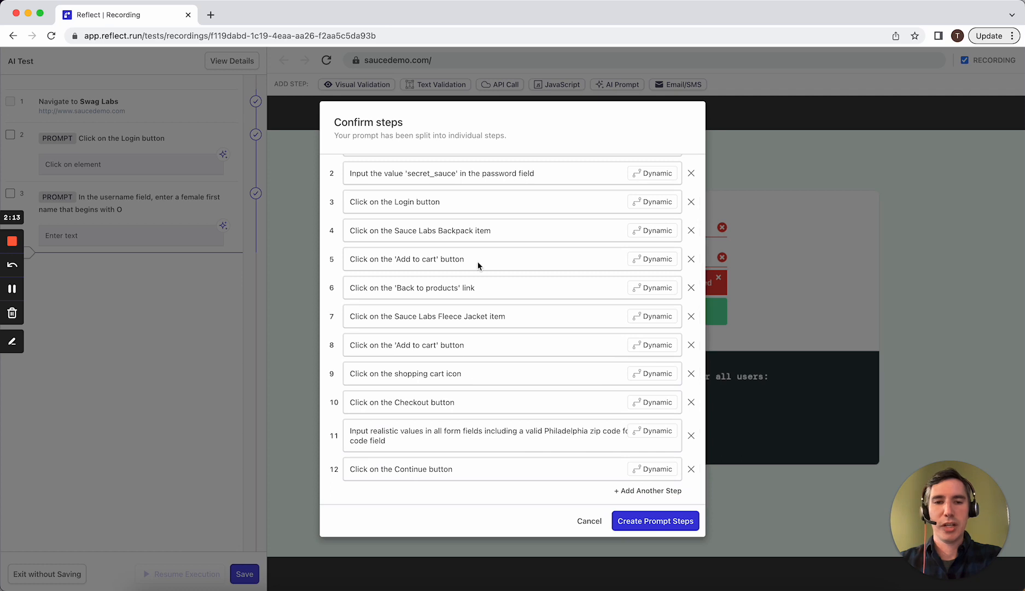
{"action": "mouse_move", "coordinate": [471, 451]}
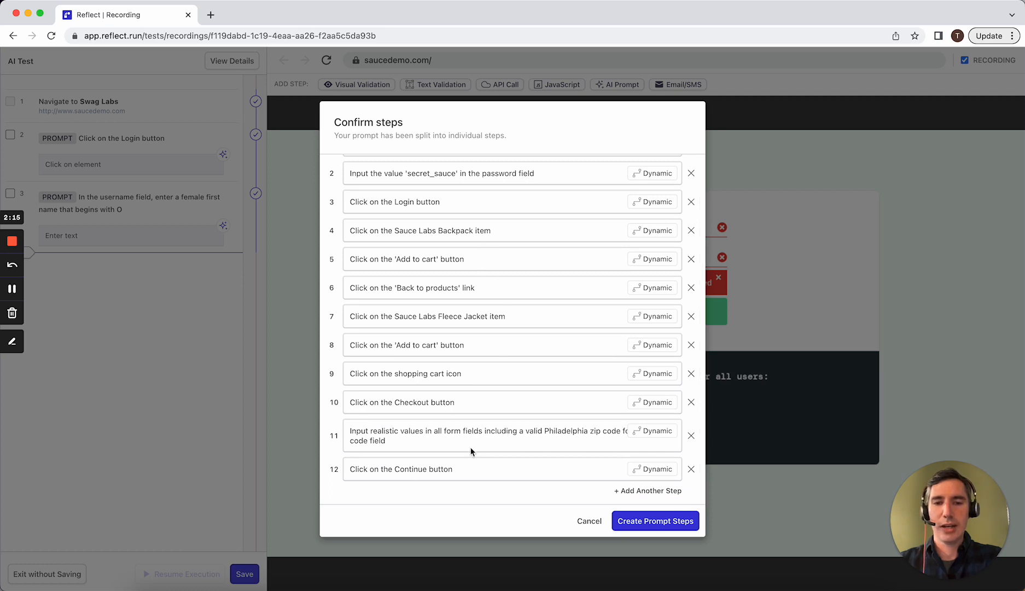
{"action": "mouse_move", "coordinate": [602, 487]}
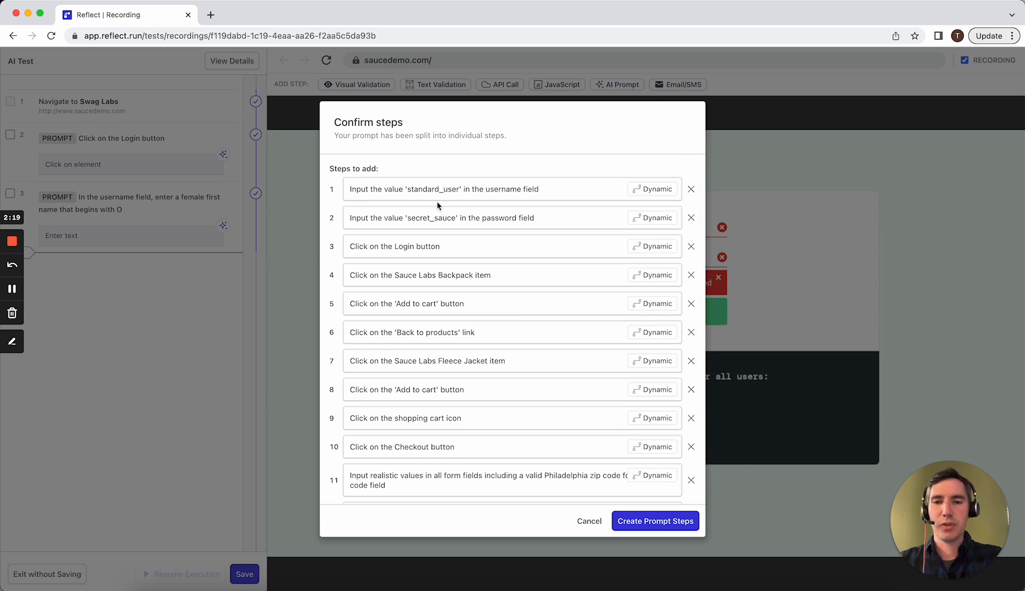
{"action": "scroll", "scroll_direction": "down", "scroll_amount": 3}
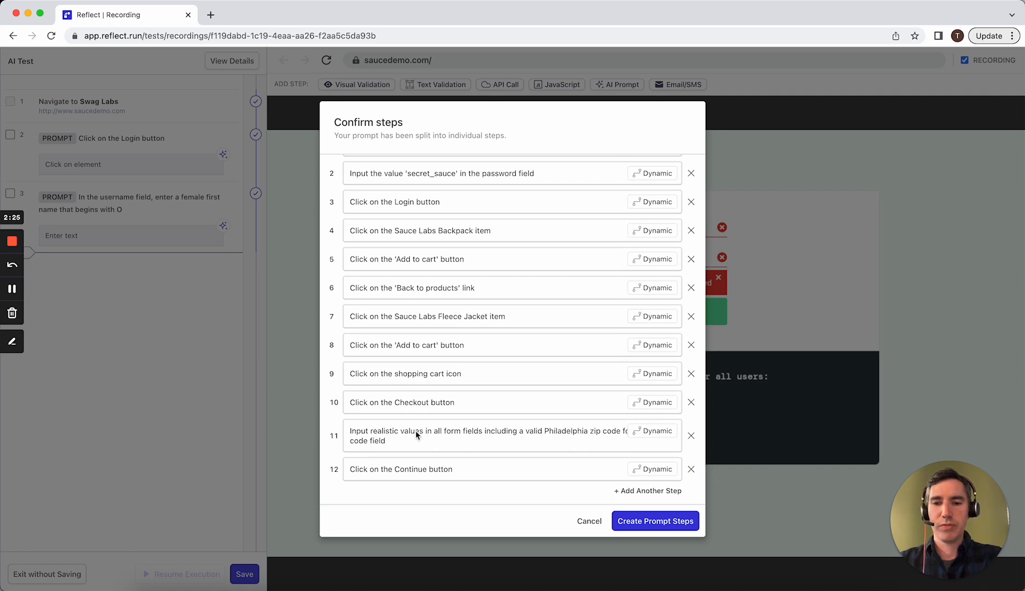
{"action": "mouse_move", "coordinate": [489, 433]}
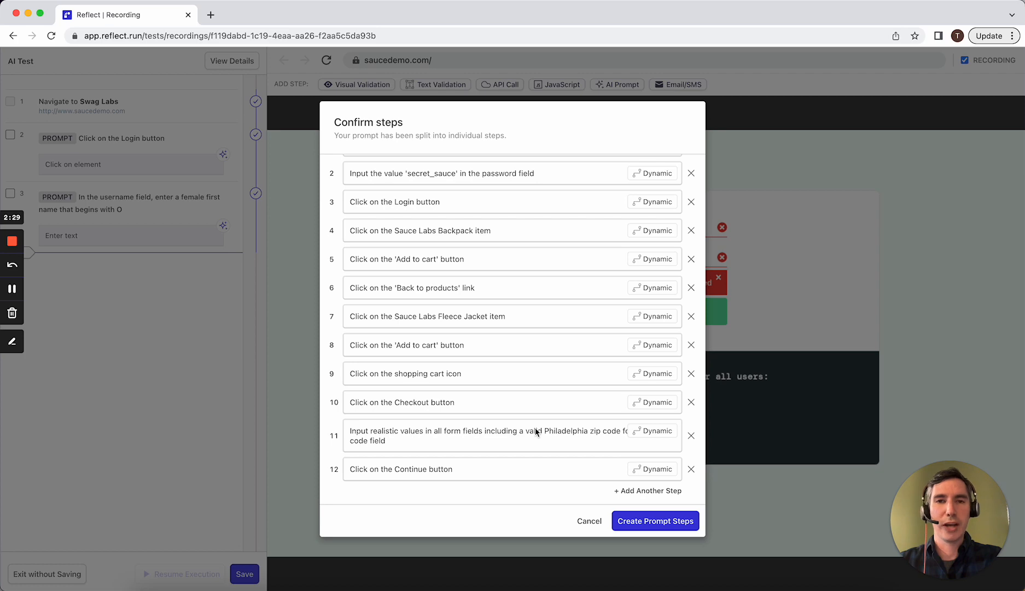
{"action": "mouse_move", "coordinate": [514, 364]}
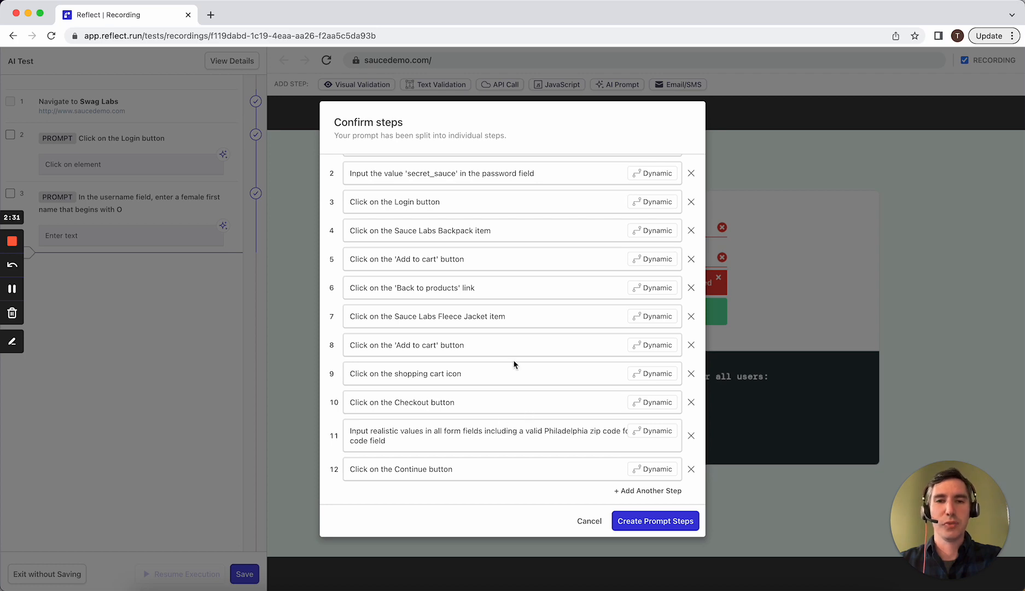
{"action": "left_click", "coordinate": [654, 521]}
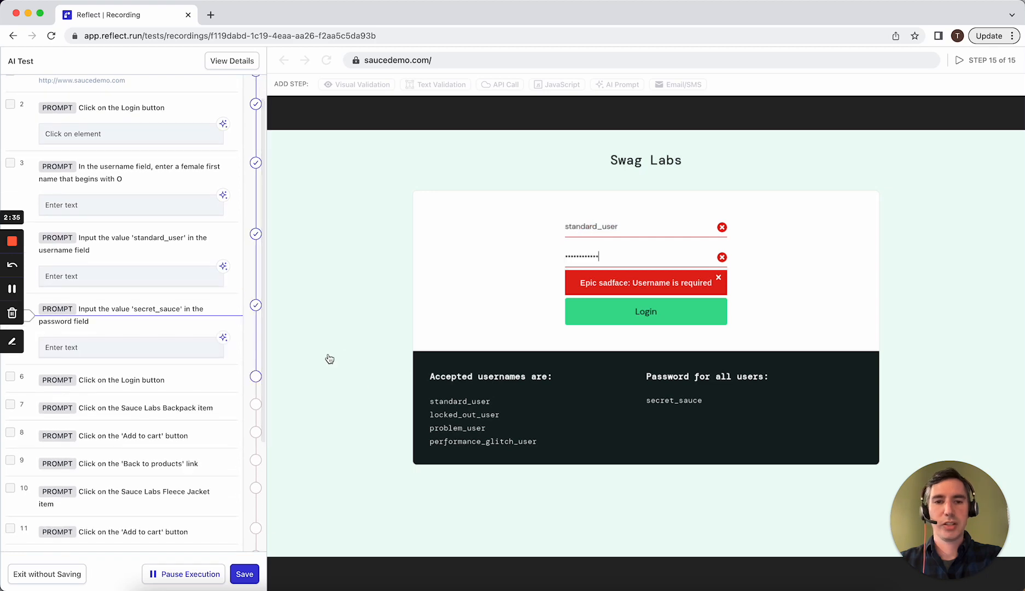
Run the generated steps through to Checkout: Overview with backpack and fleece jacket.
{"action": "left_click", "coordinate": [645, 311]}
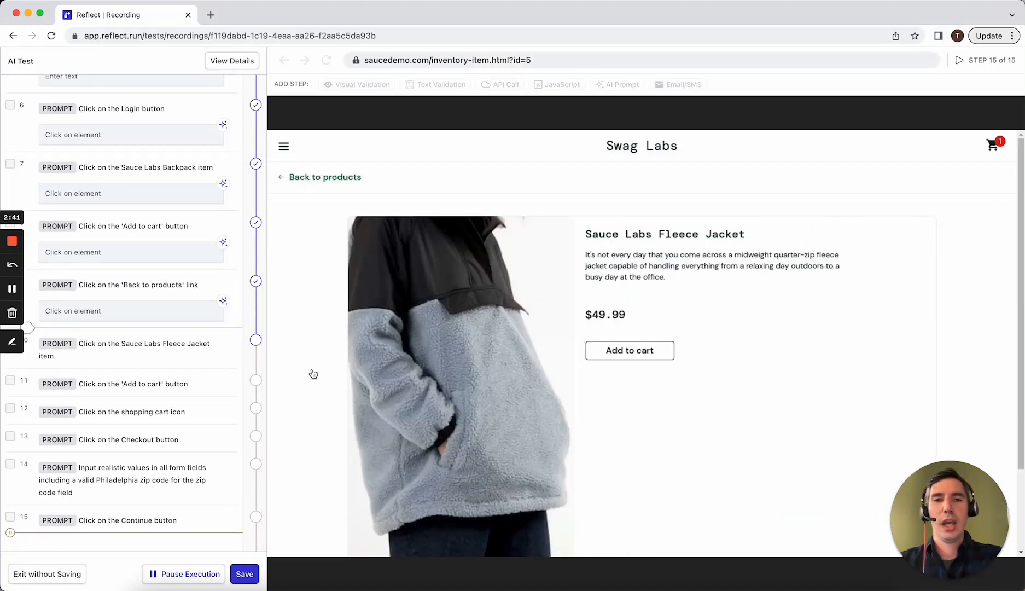
{"action": "left_click", "coordinate": [628, 349]}
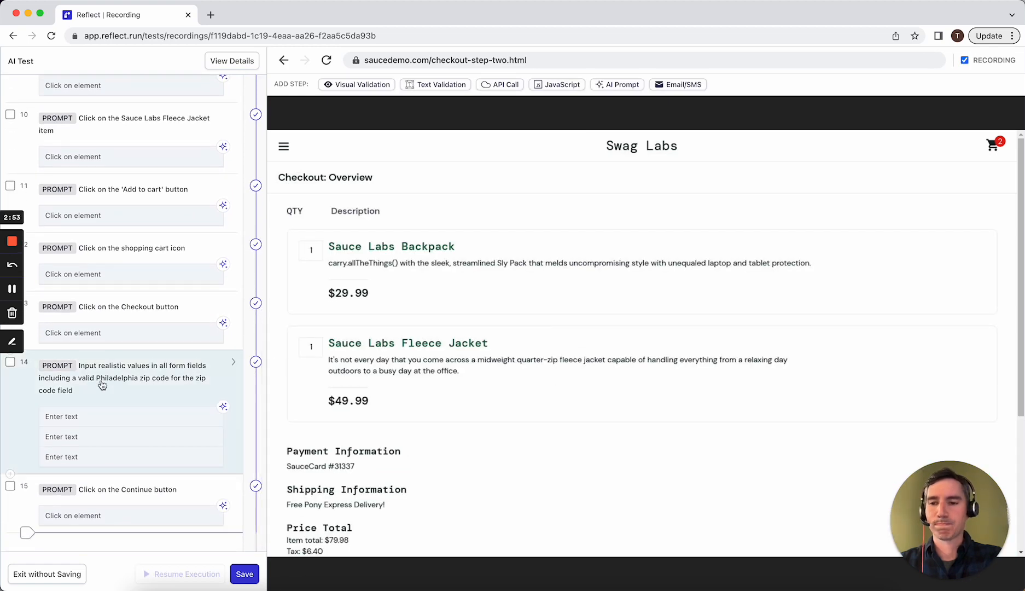
{"action": "mouse_move", "coordinate": [141, 402]}
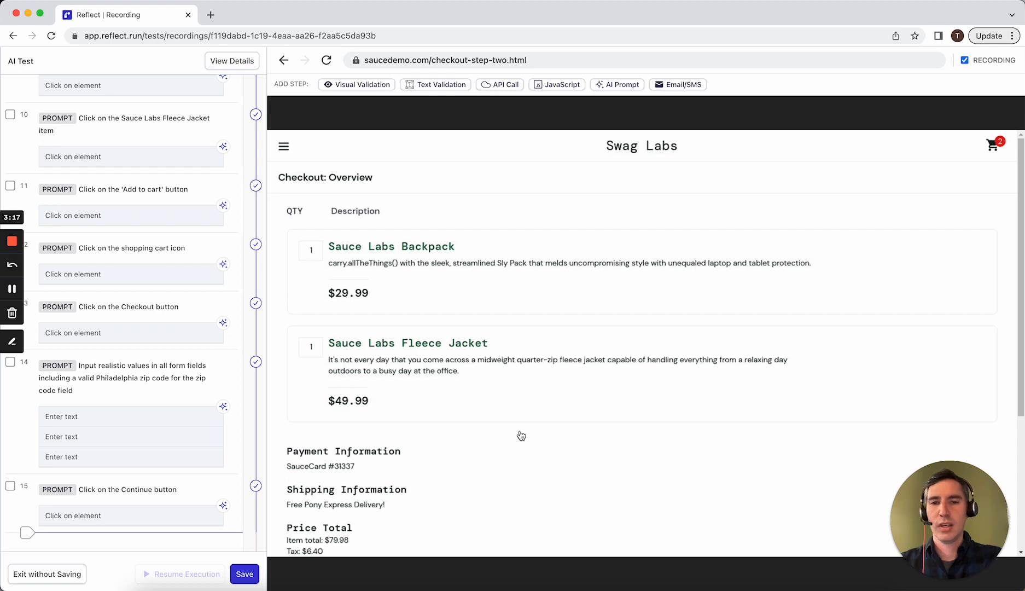
{"action": "mouse_move", "coordinate": [801, 160]}
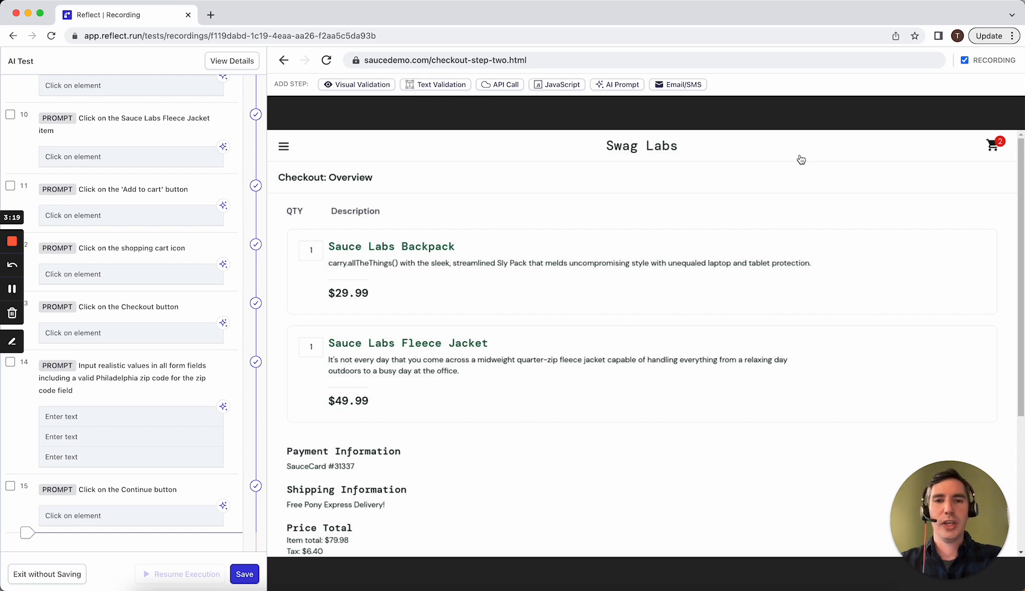
{"action": "mouse_move", "coordinate": [992, 154]}
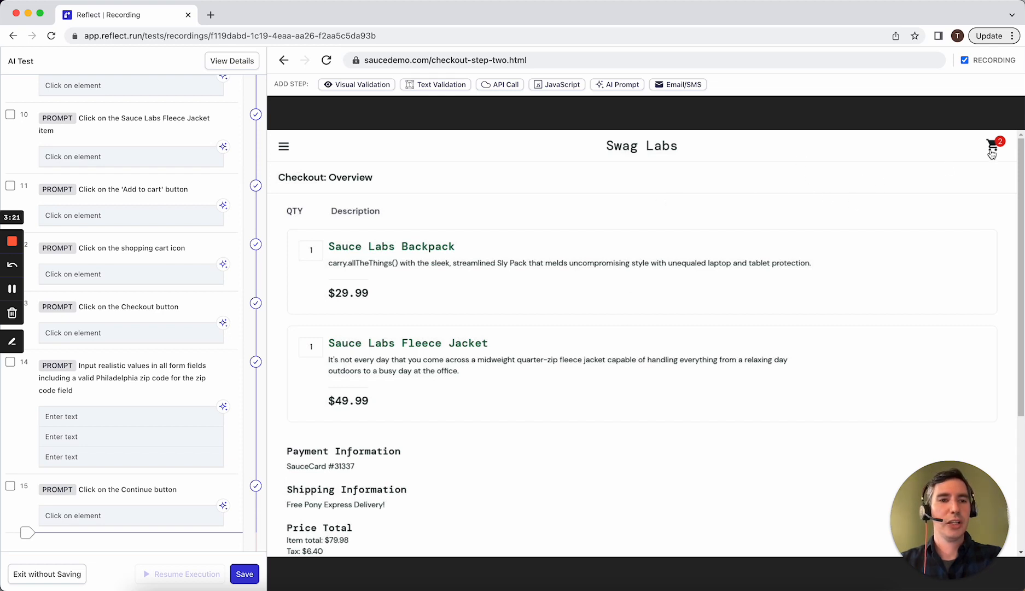
Record opening the cart and removing the Sauce Labs Backpack and Fleece Jacket.
{"action": "left_click", "coordinate": [991, 145]}
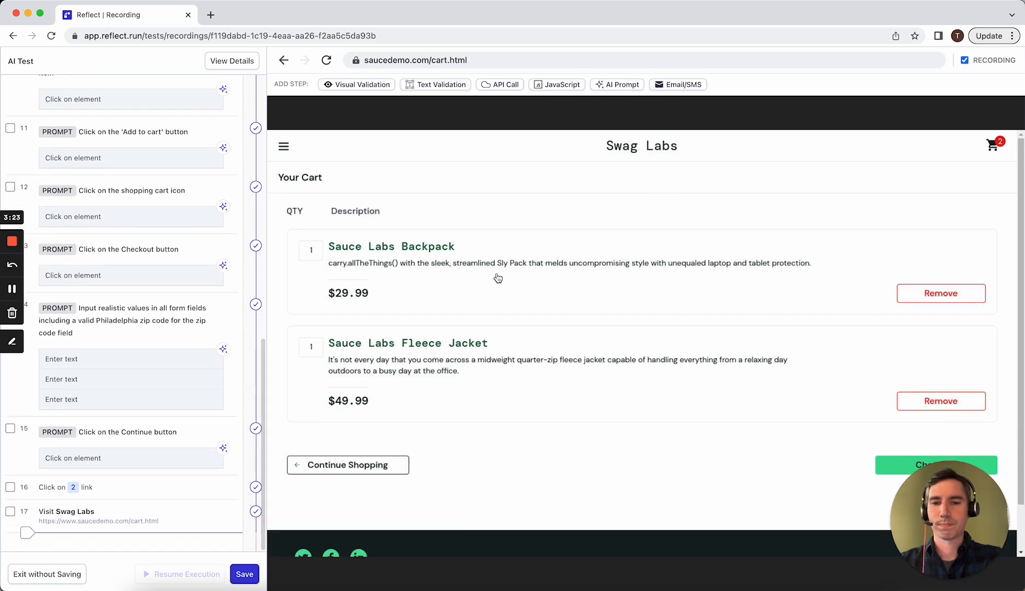
{"action": "left_click", "coordinate": [940, 293]}
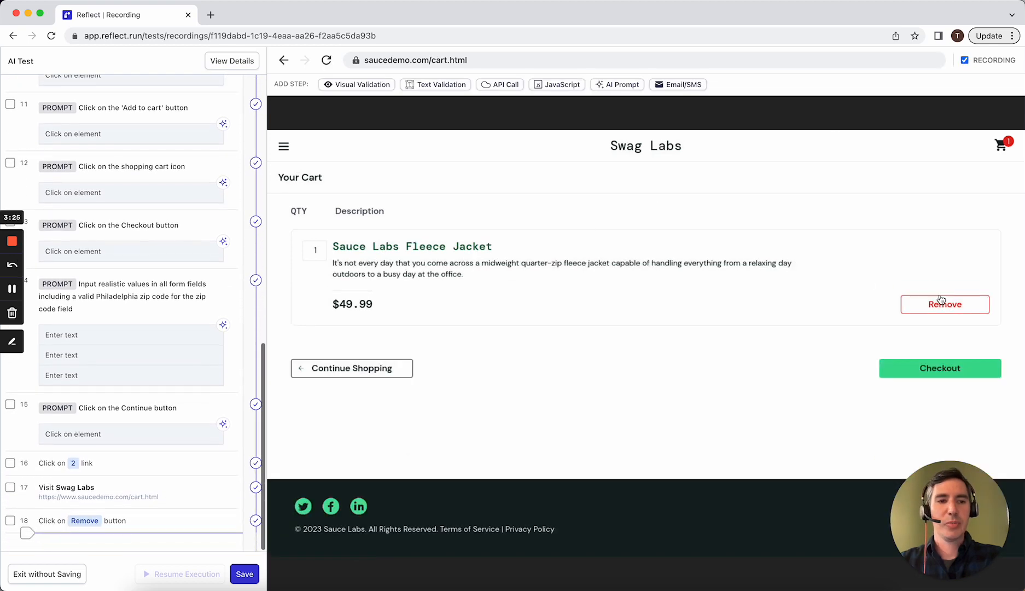
{"action": "left_click", "coordinate": [944, 304]}
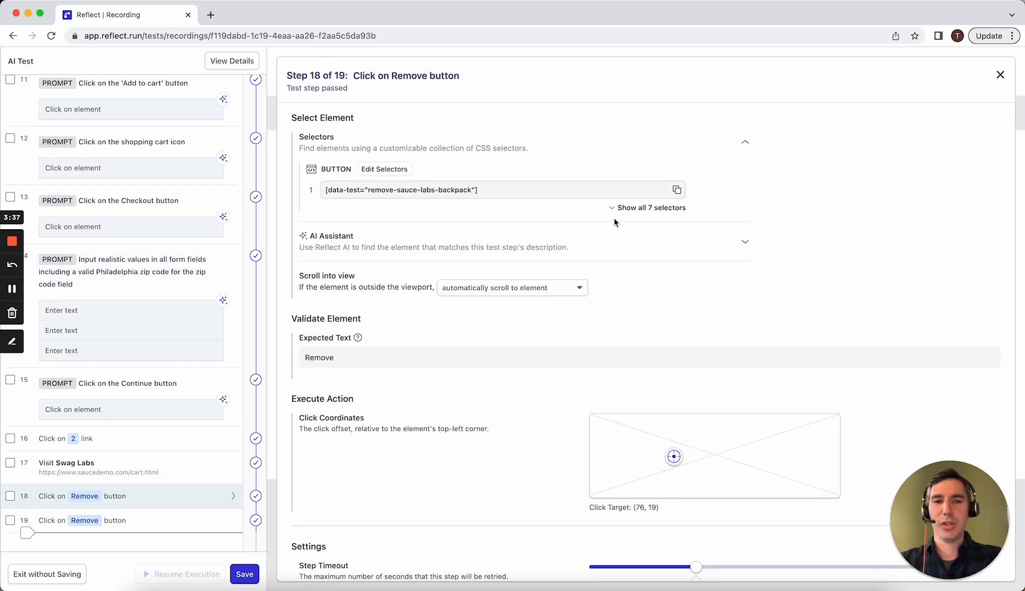
Show all seven CSS selectors for step 18, the backpack removal click.
{"action": "left_click", "coordinate": [652, 207]}
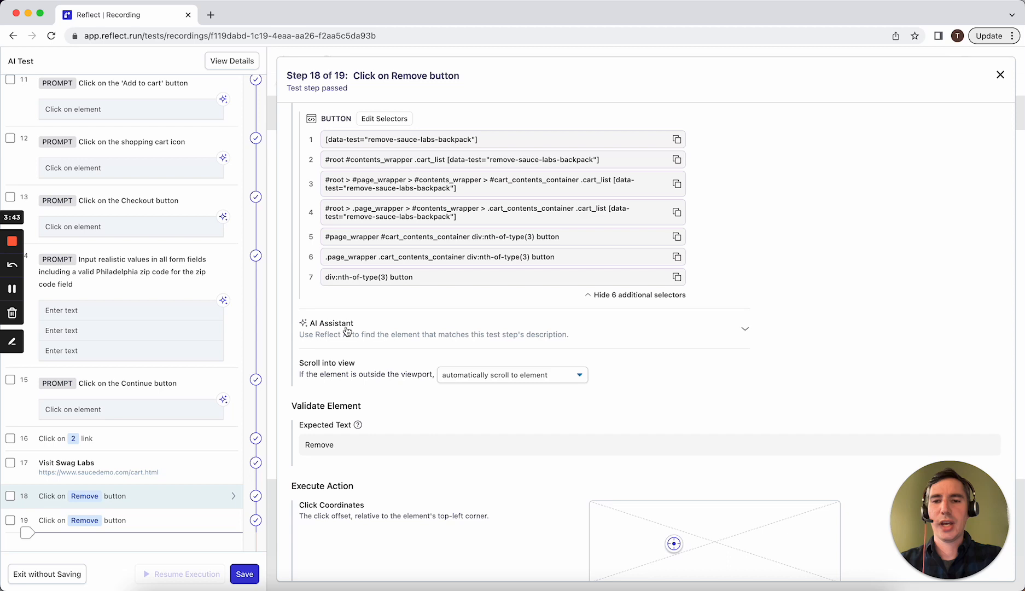
{"action": "mouse_move", "coordinate": [381, 336]}
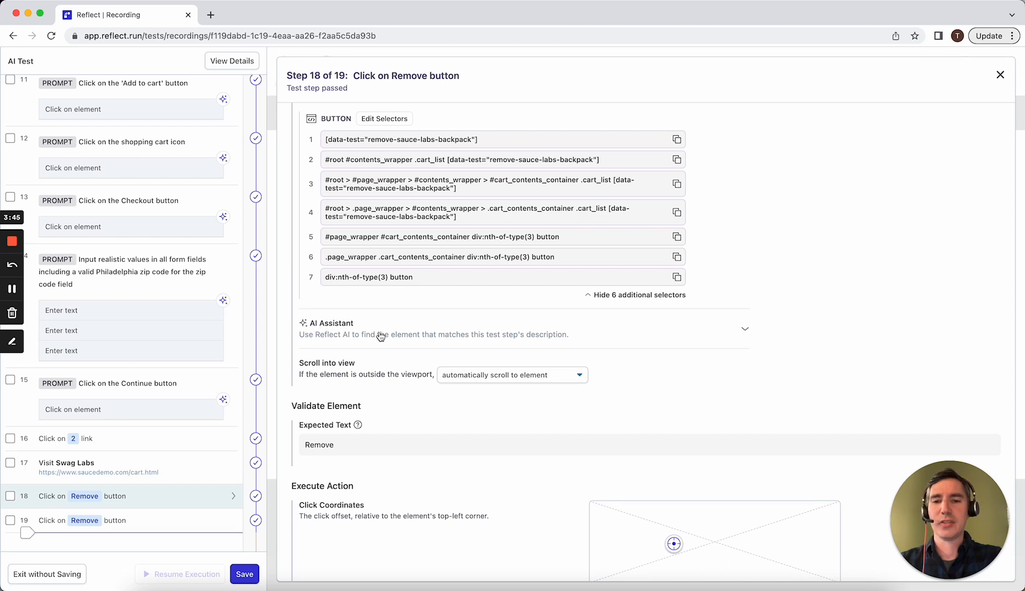
{"action": "mouse_move", "coordinate": [429, 339]}
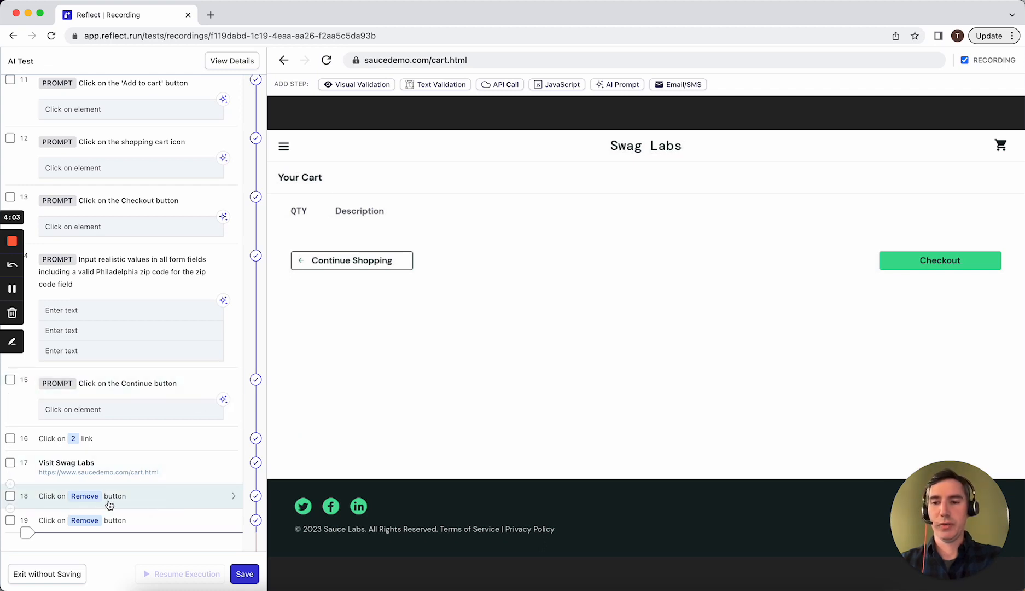
Record two clicks on the Swag Labs shopping cart icon.
{"action": "left_click", "coordinate": [1000, 145]}
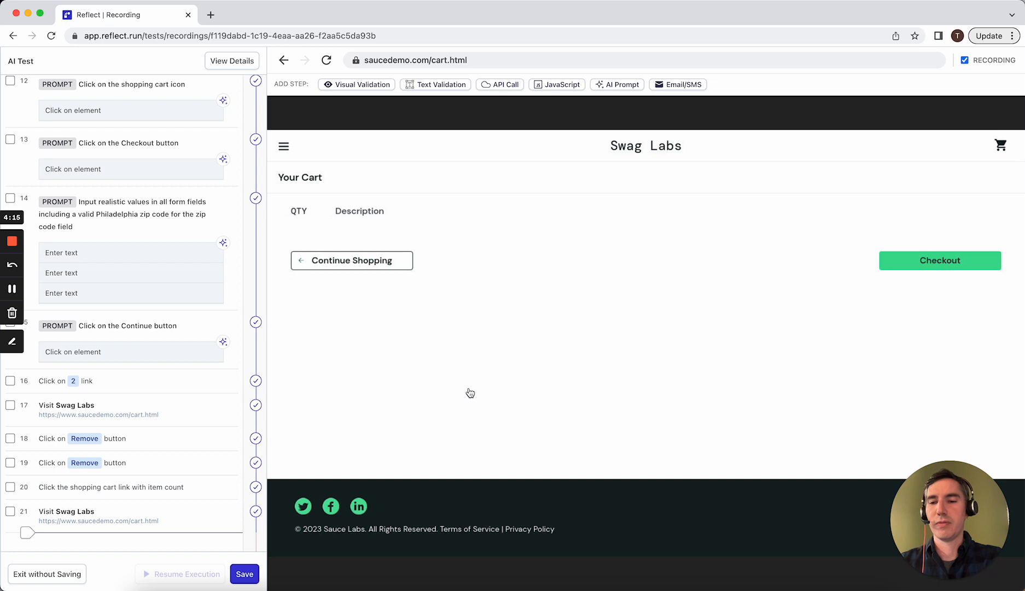
{"action": "mouse_move", "coordinate": [981, 138]}
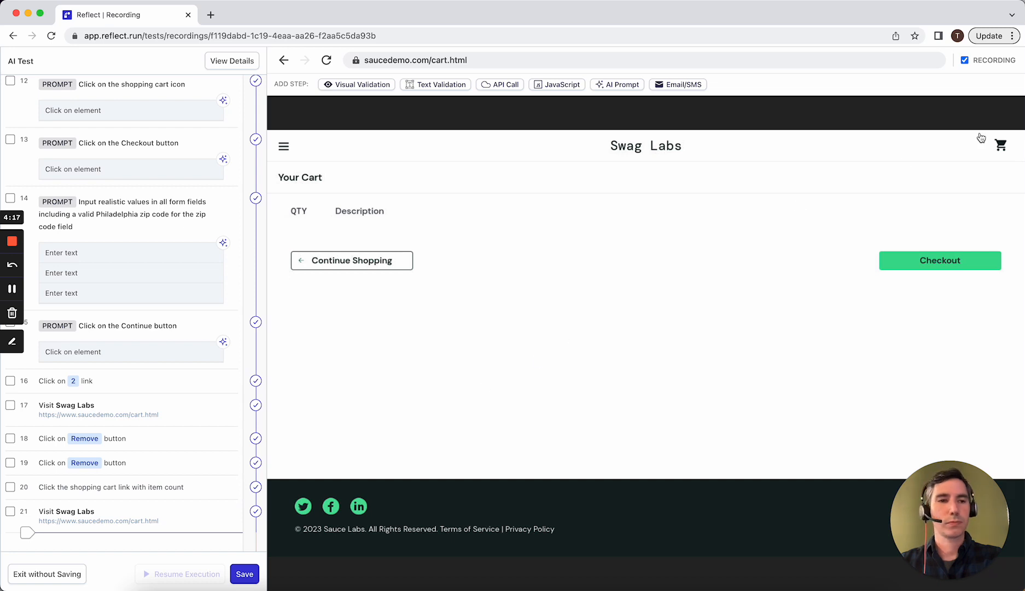
{"action": "left_click", "coordinate": [1000, 145]}
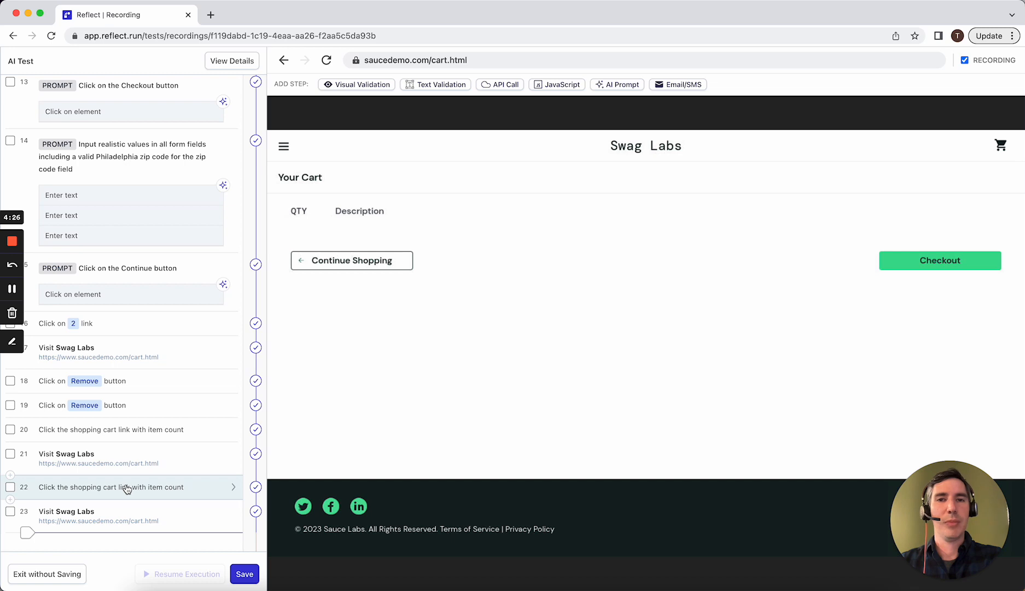
Remove 'with item count' from step 22's description.
{"action": "left_click", "coordinate": [111, 487]}
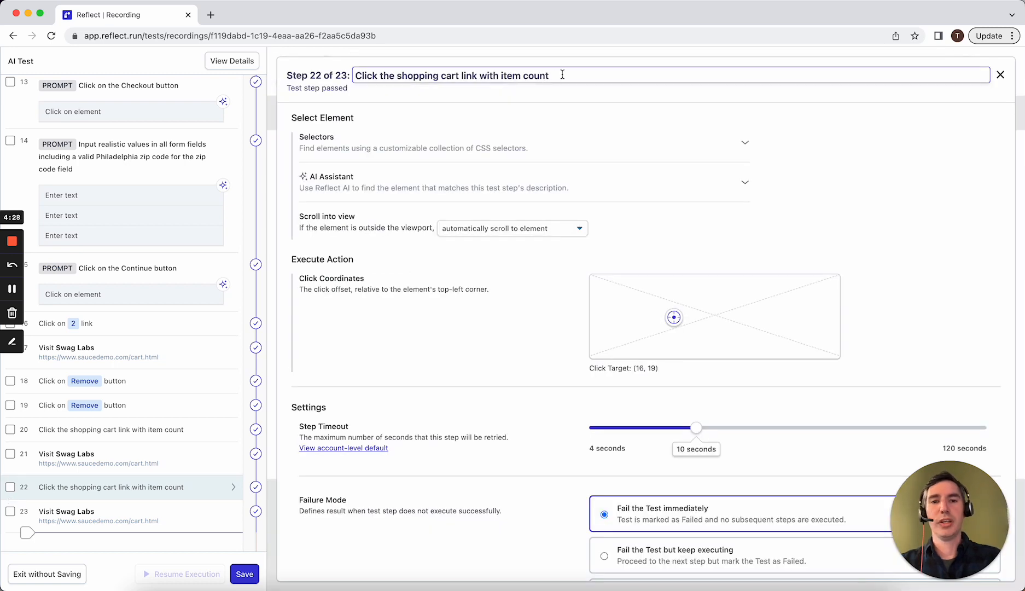
{"action": "key", "text": "Backspace"}
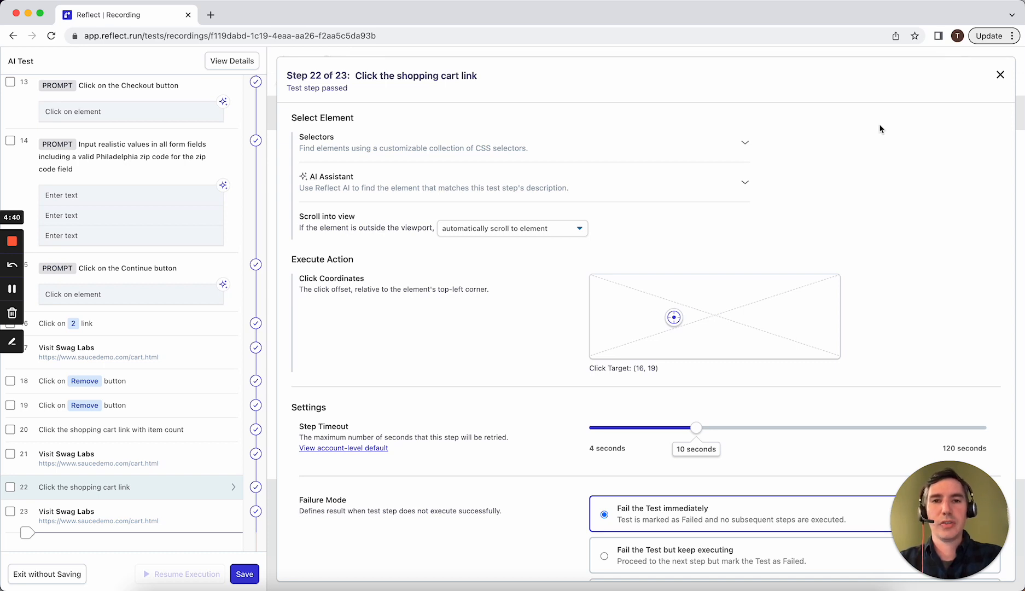
{"action": "mouse_move", "coordinate": [909, 146]}
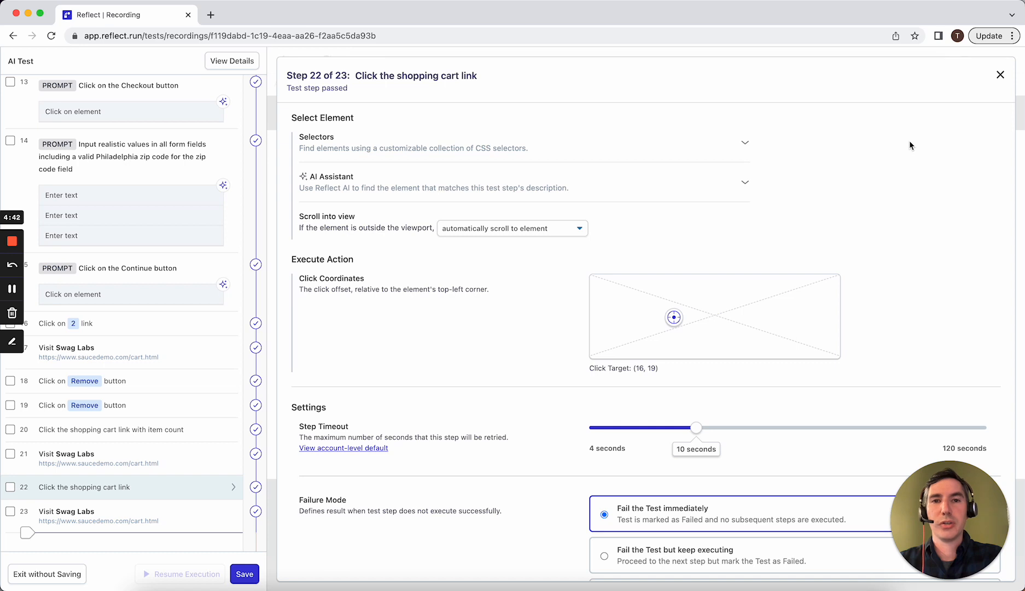
{"action": "mouse_move", "coordinate": [509, 177]}
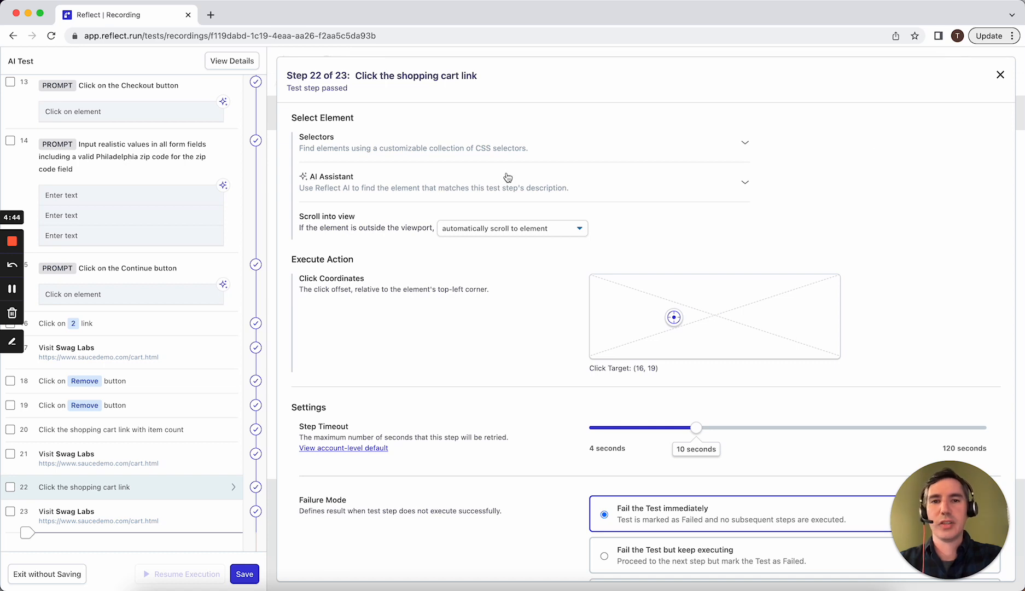
{"action": "mouse_move", "coordinate": [554, 141]}
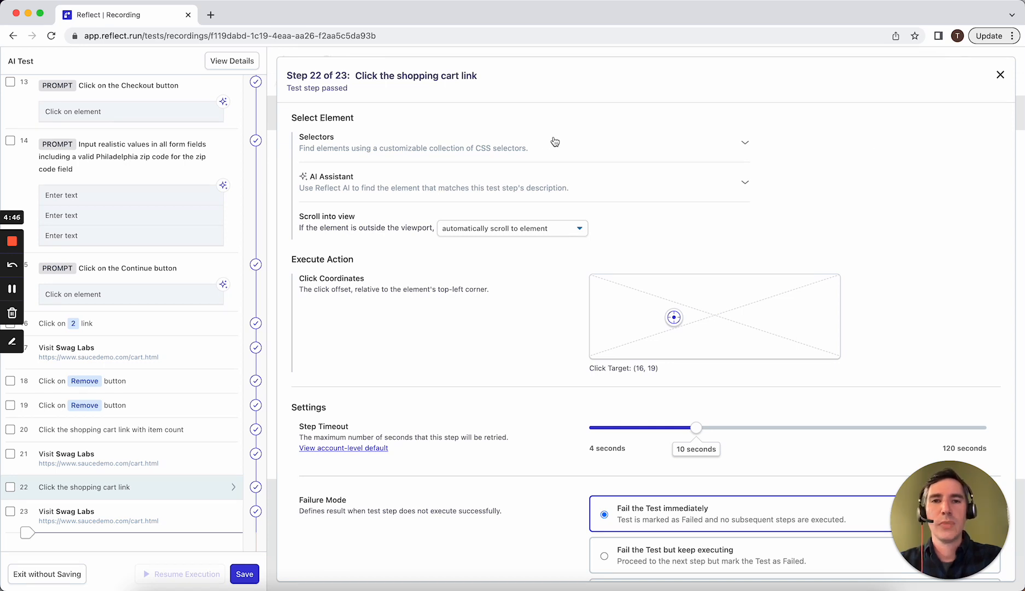